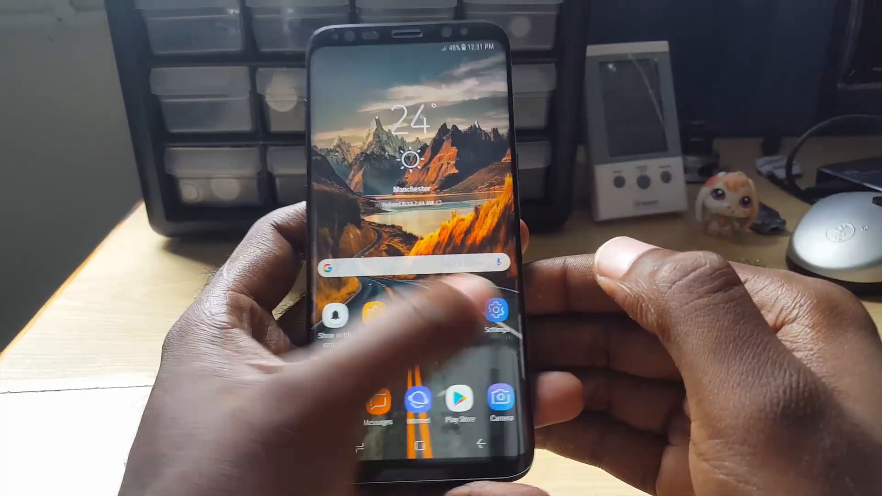
Launch Settings from the home screen and go to the Apps list
left_click(494, 312)
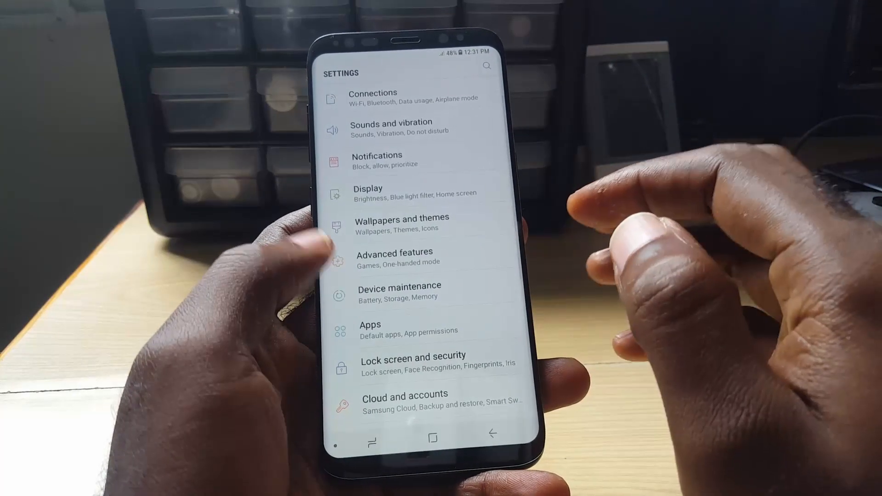
left_click(371, 328)
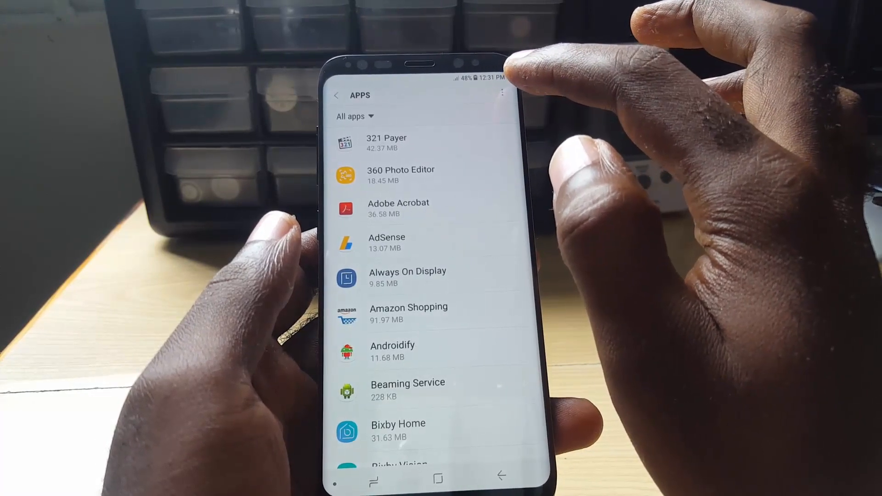
Reach Optimize battery usage for all apps via the Apps menu's Special access
left_click(502, 92)
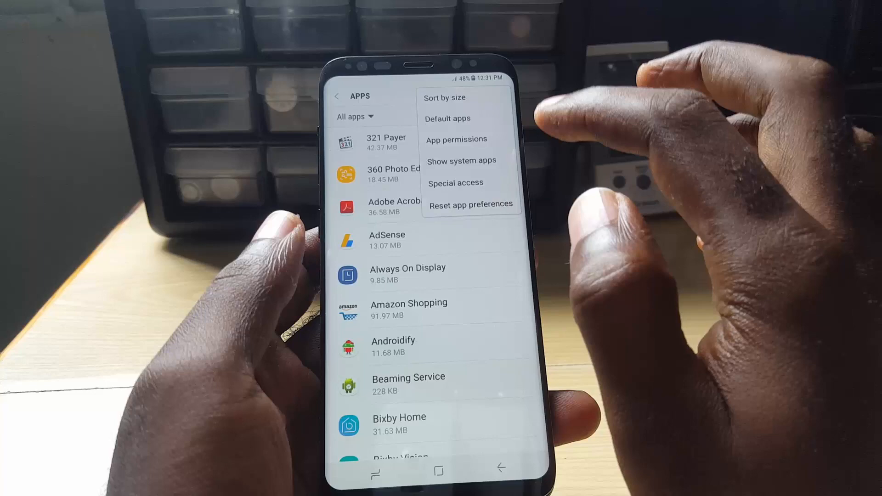
left_click(455, 182)
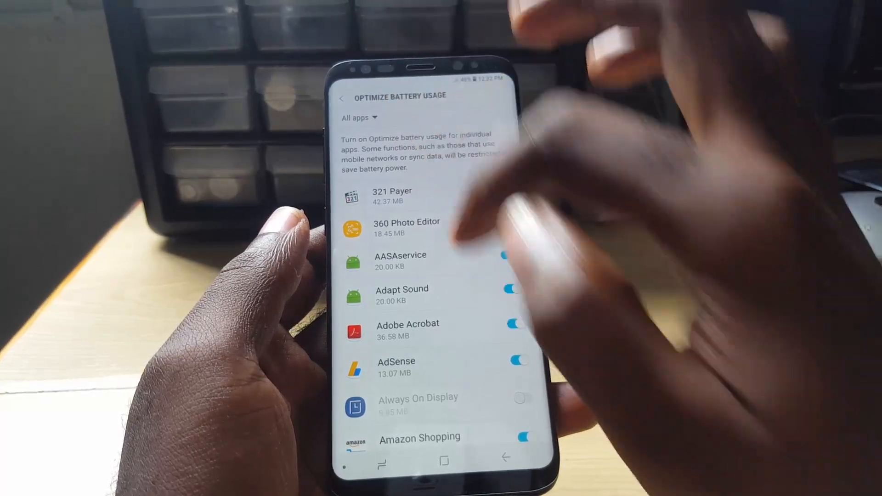
Scroll the Optimize battery usage list to Instagram, confirming its optimization is off
scroll("down", 3)
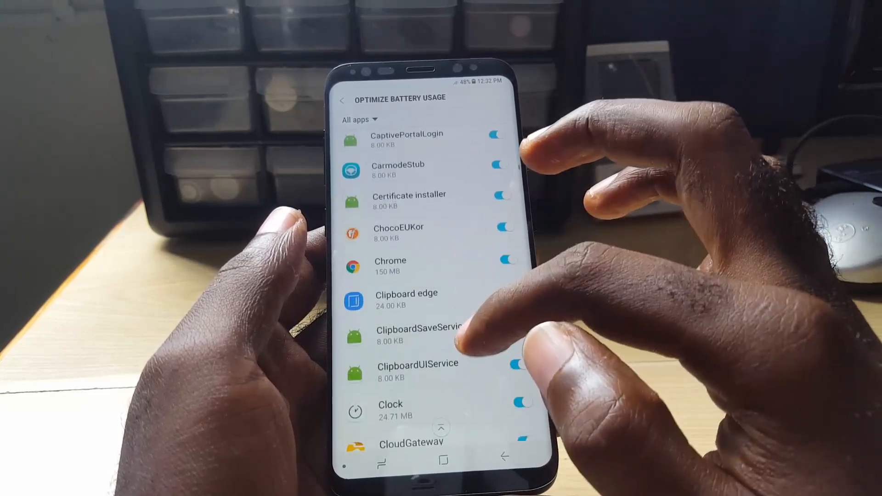
scroll("down", 3)
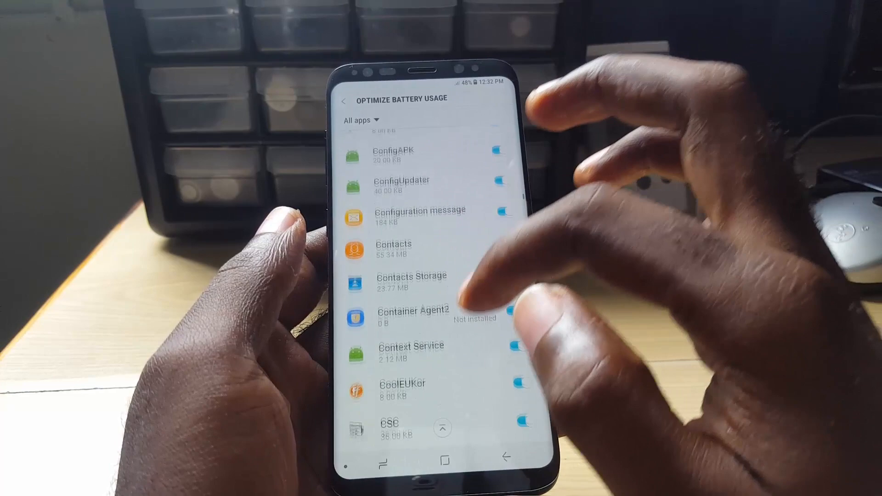
scroll("down", 3)
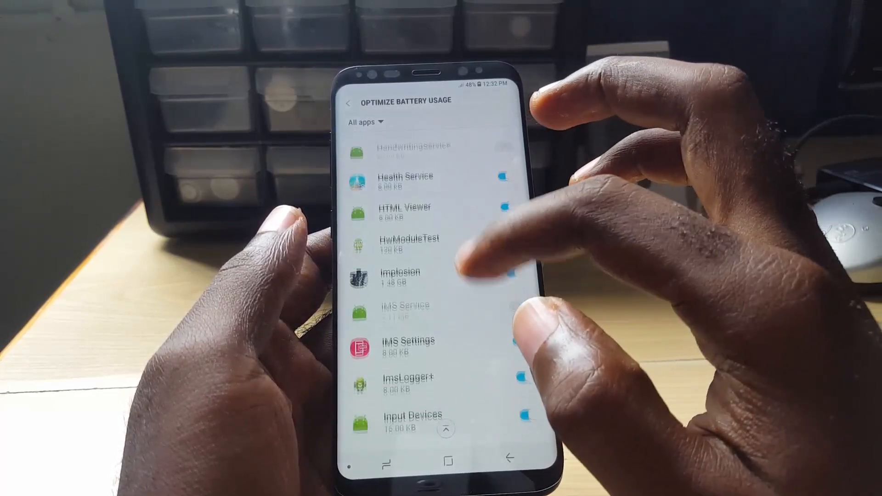
scroll("up", 3)
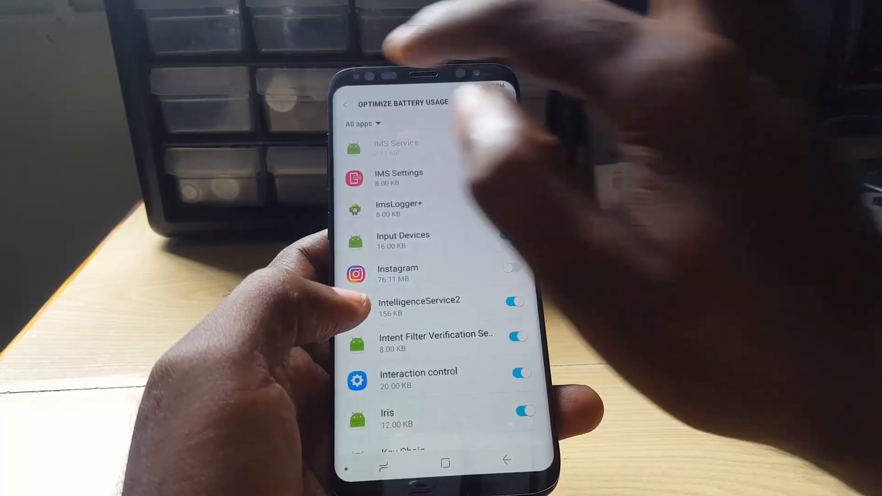
Filter to Apps not optimized and find Instagram alongside Facebook and Google Play services
left_click(363, 123)
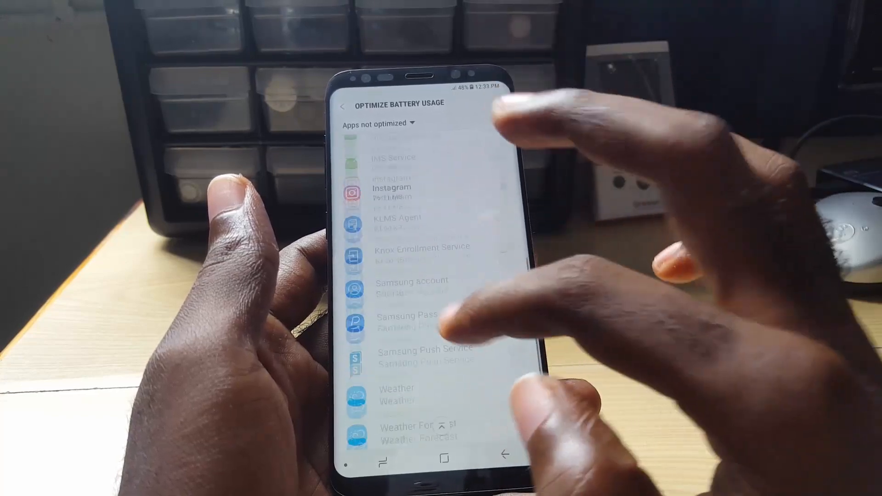
scroll("up", 3)
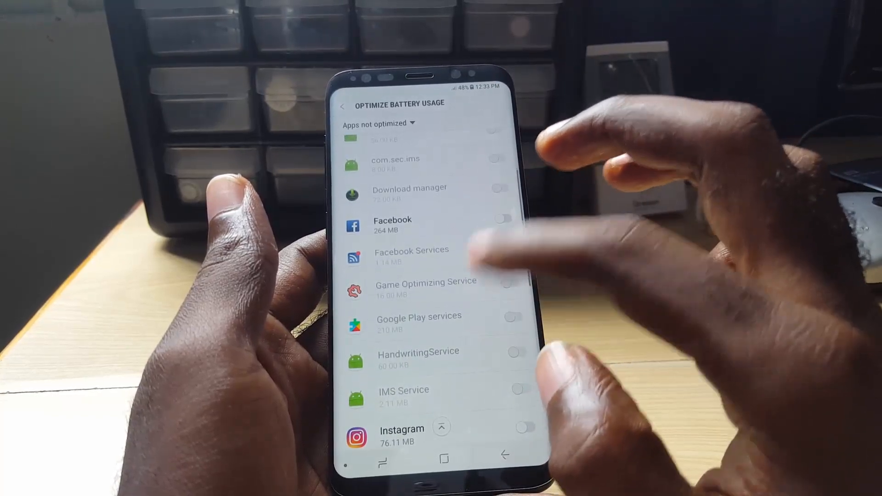